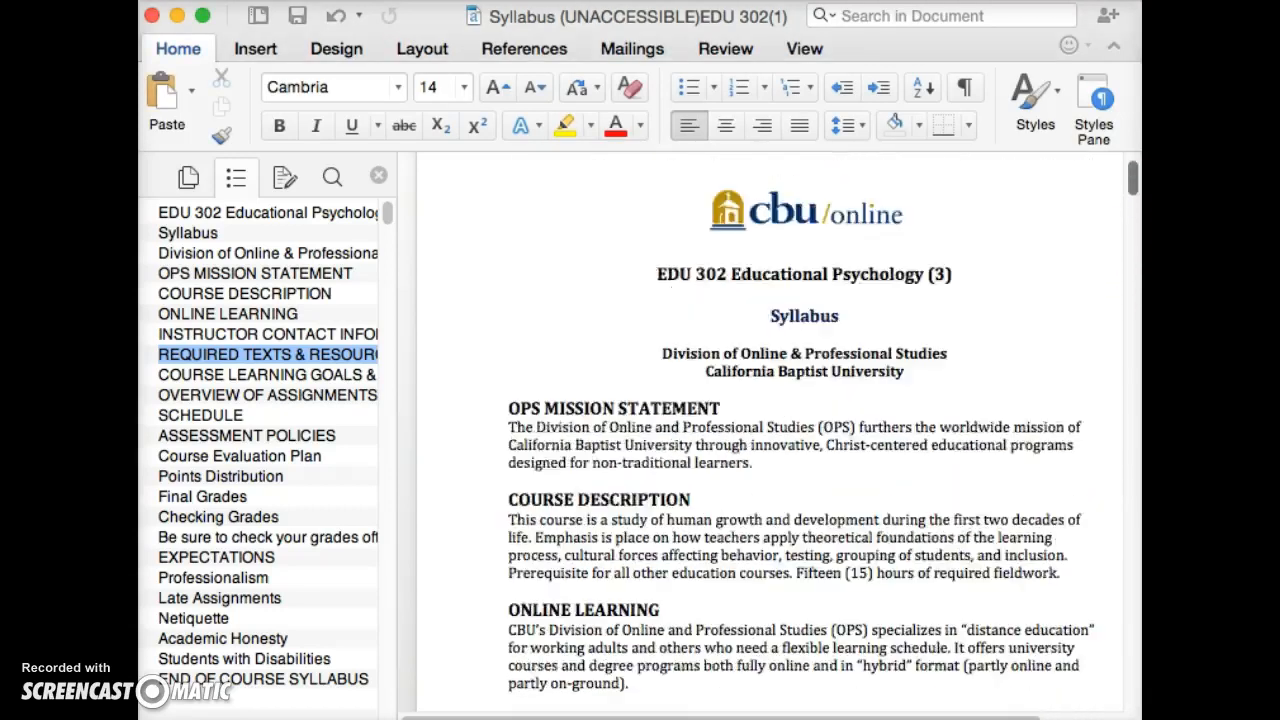
Scroll the syllabus from the title area down to the Online Learning section ending page 1.
{"action": "scroll", "scroll_direction": "up", "scroll_amount": 3}
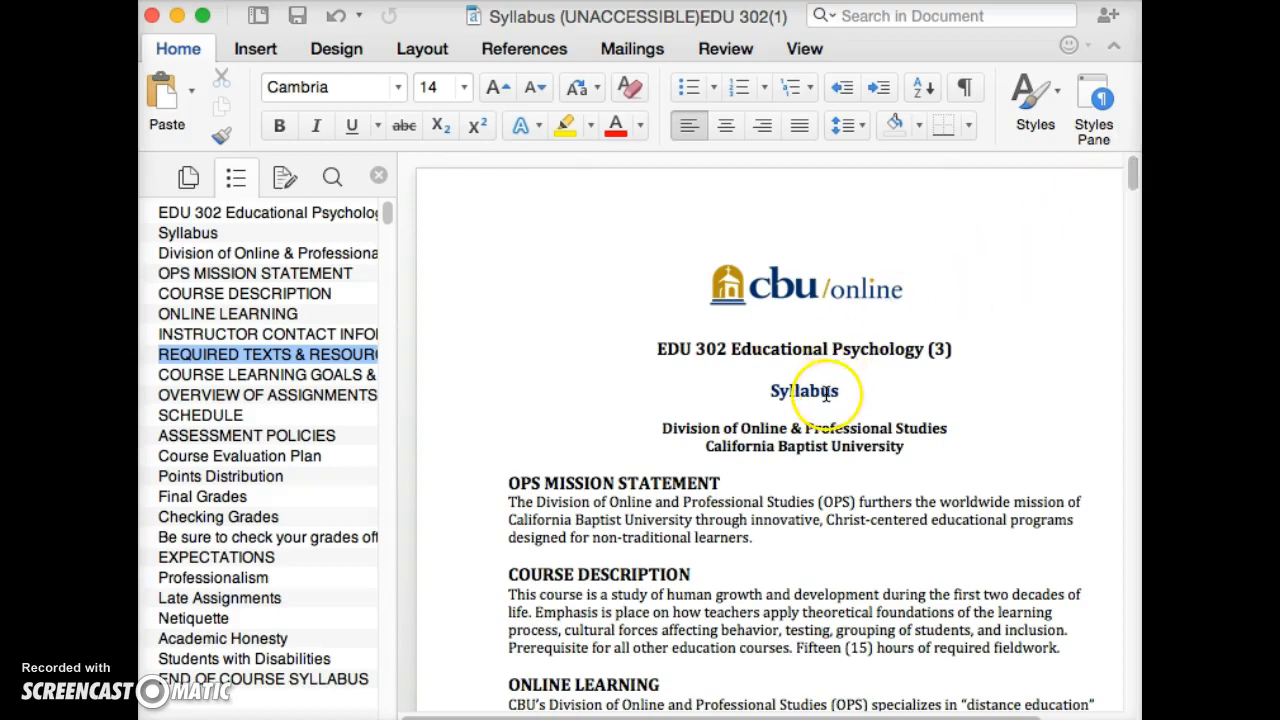
{"action": "scroll", "scroll_direction": "down", "scroll_amount": 3}
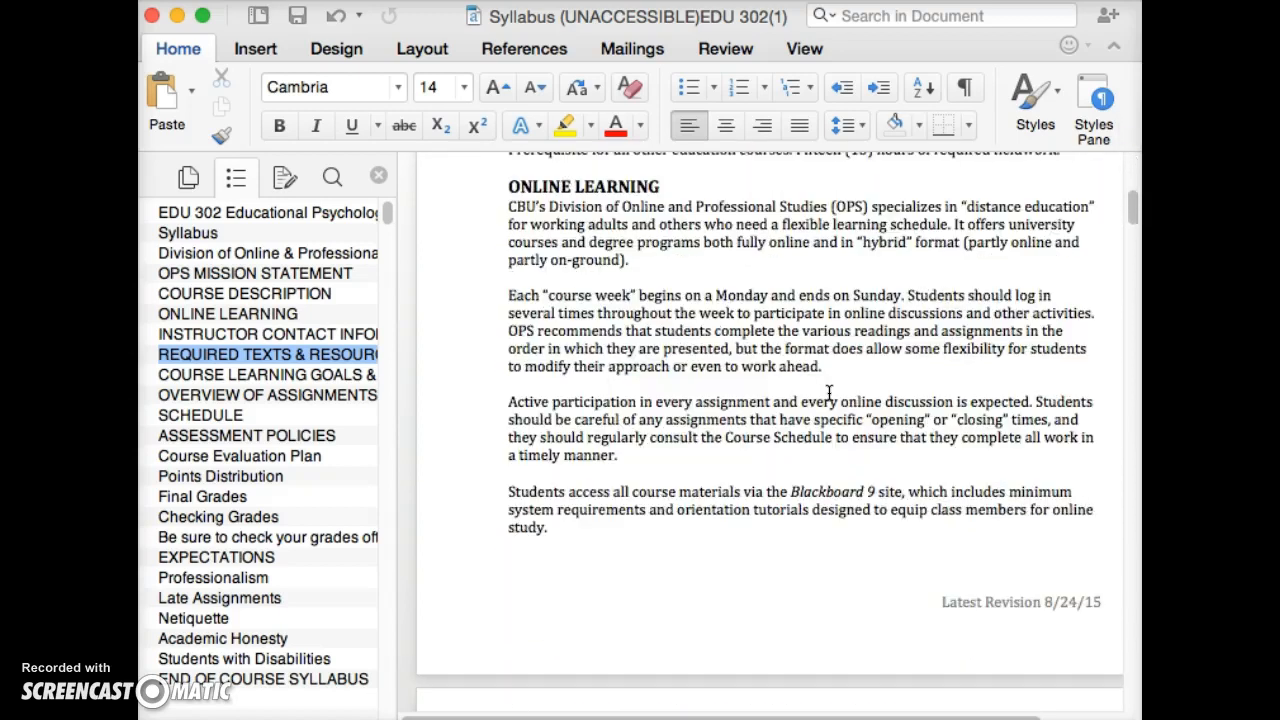
Scroll to page 2's Instructor Contact Information and Required Texts, placing the cursor after the Facebook link.
{"action": "scroll", "scroll_direction": "down", "scroll_amount": 3}
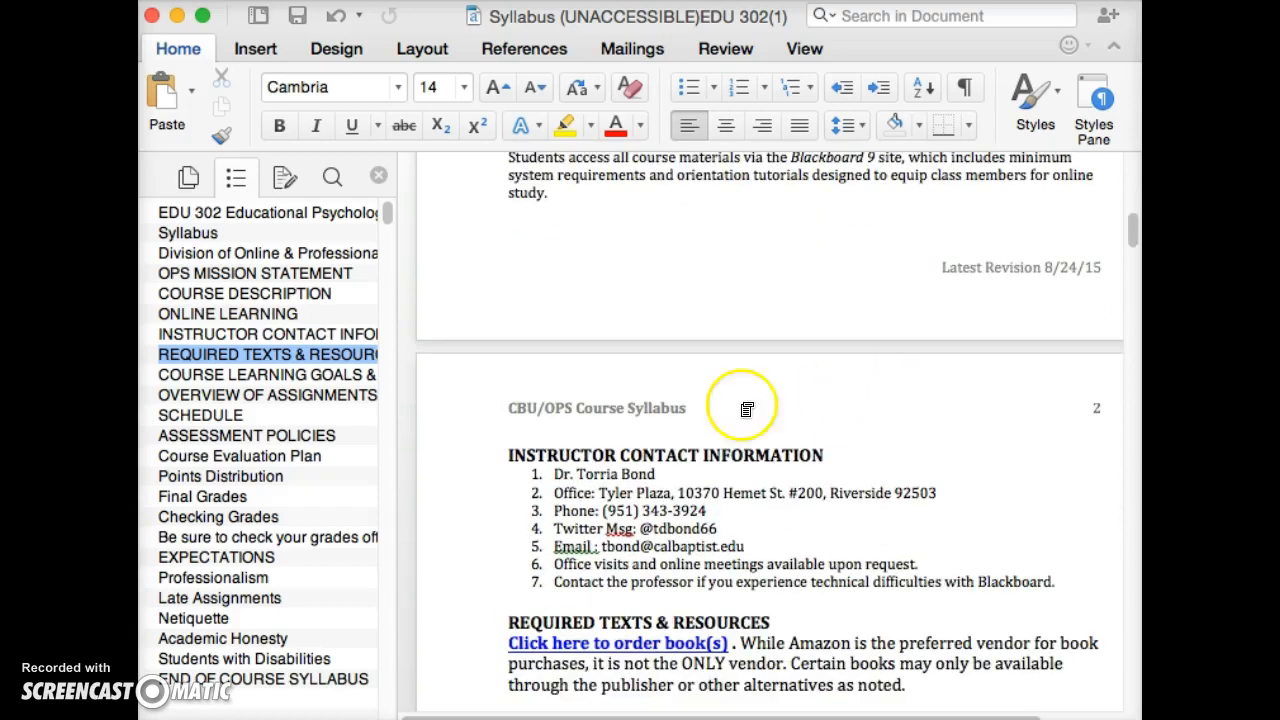
{"action": "mouse_move", "coordinate": [700, 548]}
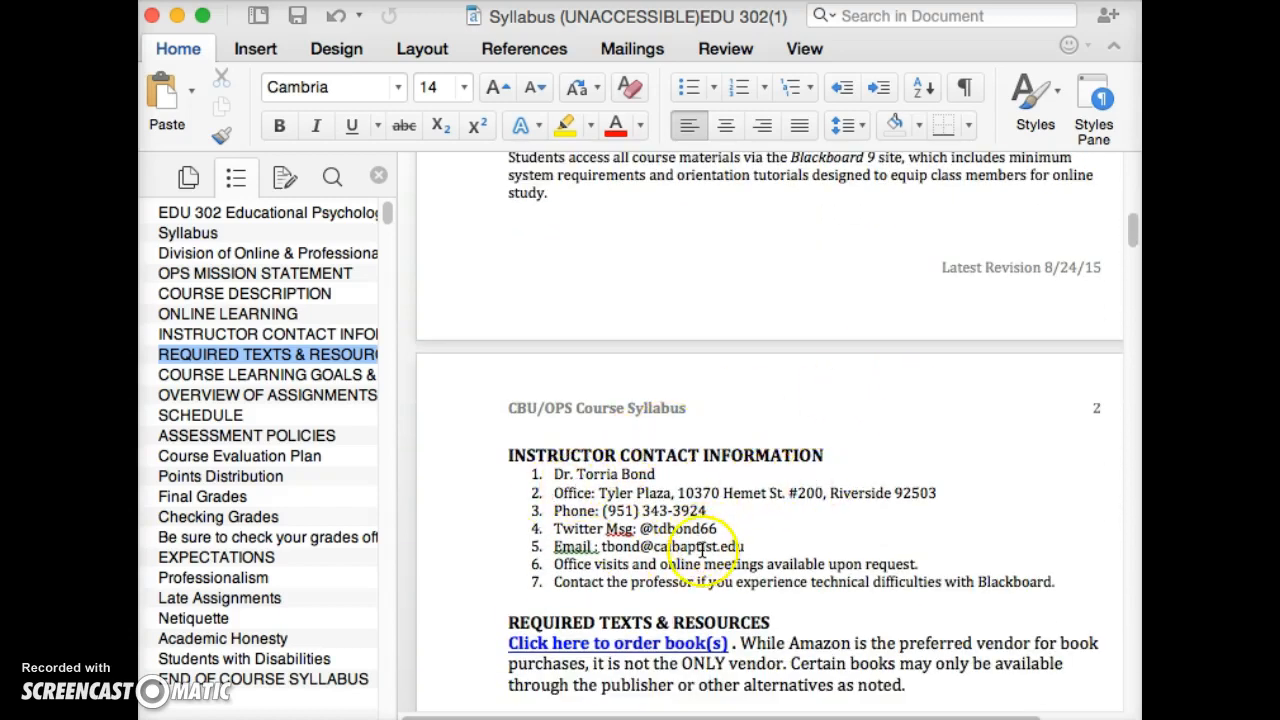
{"action": "scroll", "scroll_direction": "down", "scroll_amount": 3}
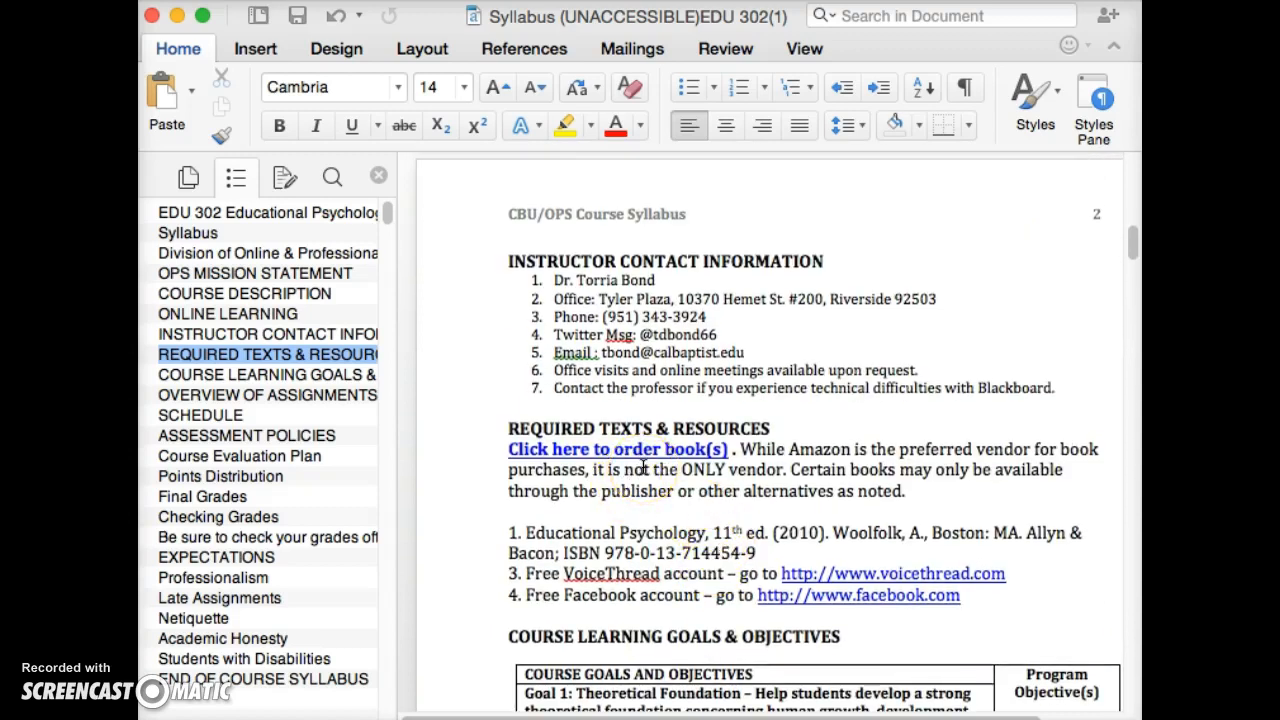
{"action": "left_click", "coordinate": [962, 596]}
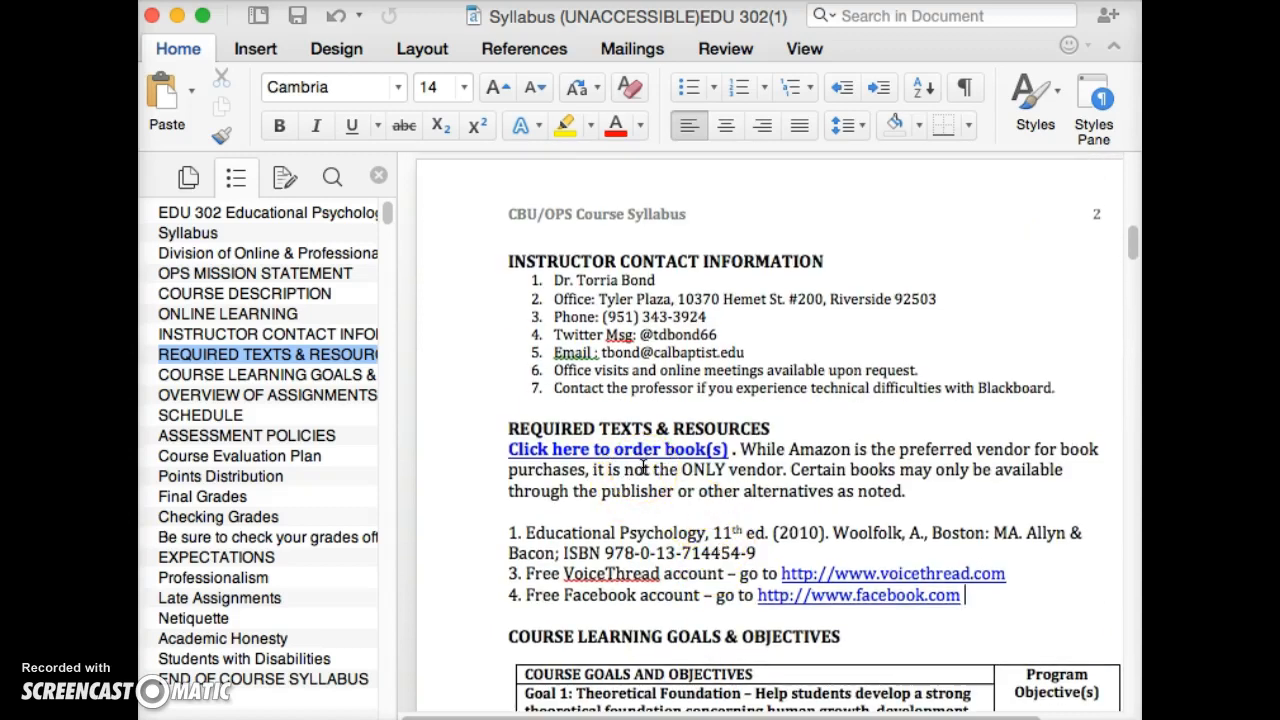
Scroll past the Course Goals and Objectives table to the Overview of Assignments and start of page 4.
{"action": "scroll", "scroll_direction": "down", "scroll_amount": 3}
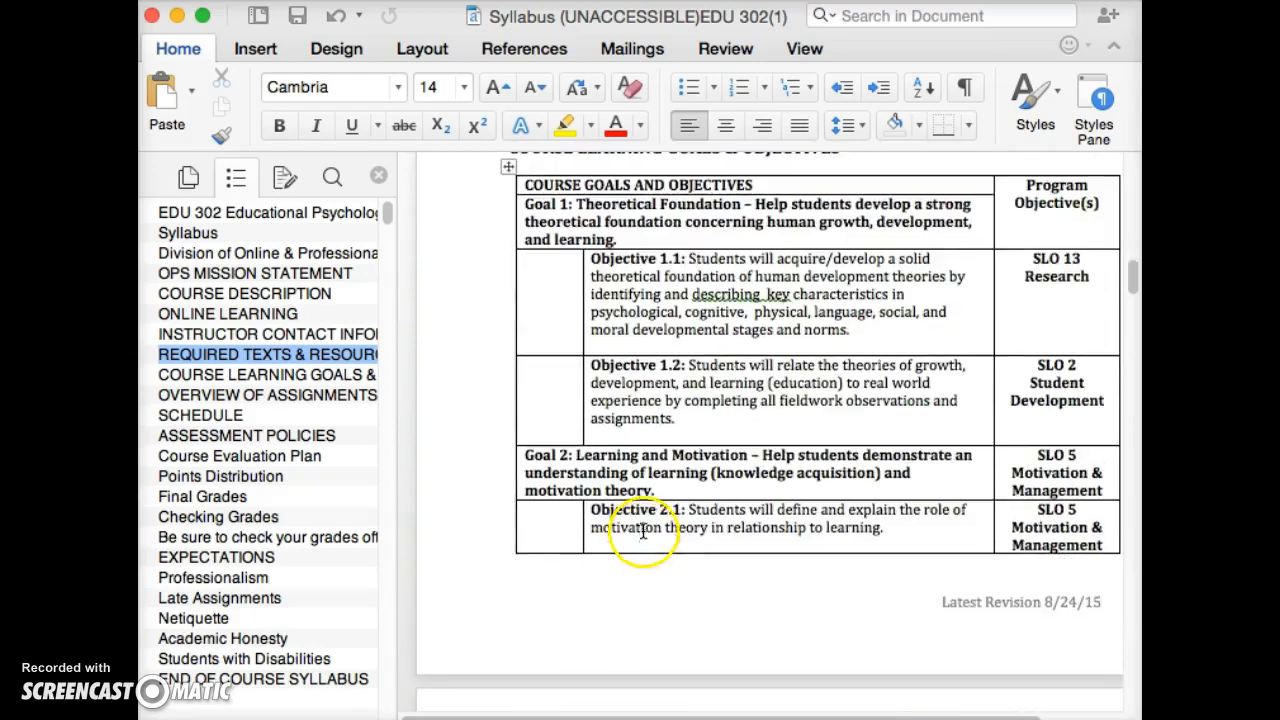
{"action": "scroll", "scroll_direction": "down", "scroll_amount": 3}
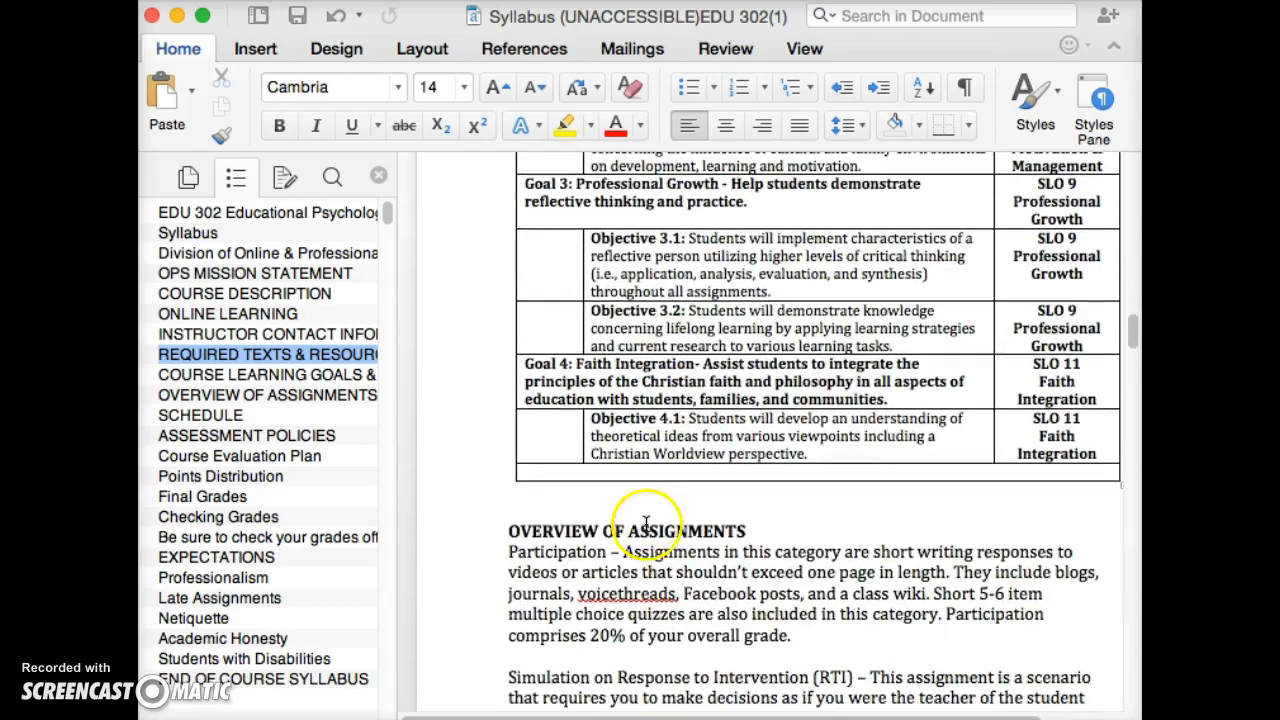
{"action": "scroll", "scroll_direction": "down", "scroll_amount": 3}
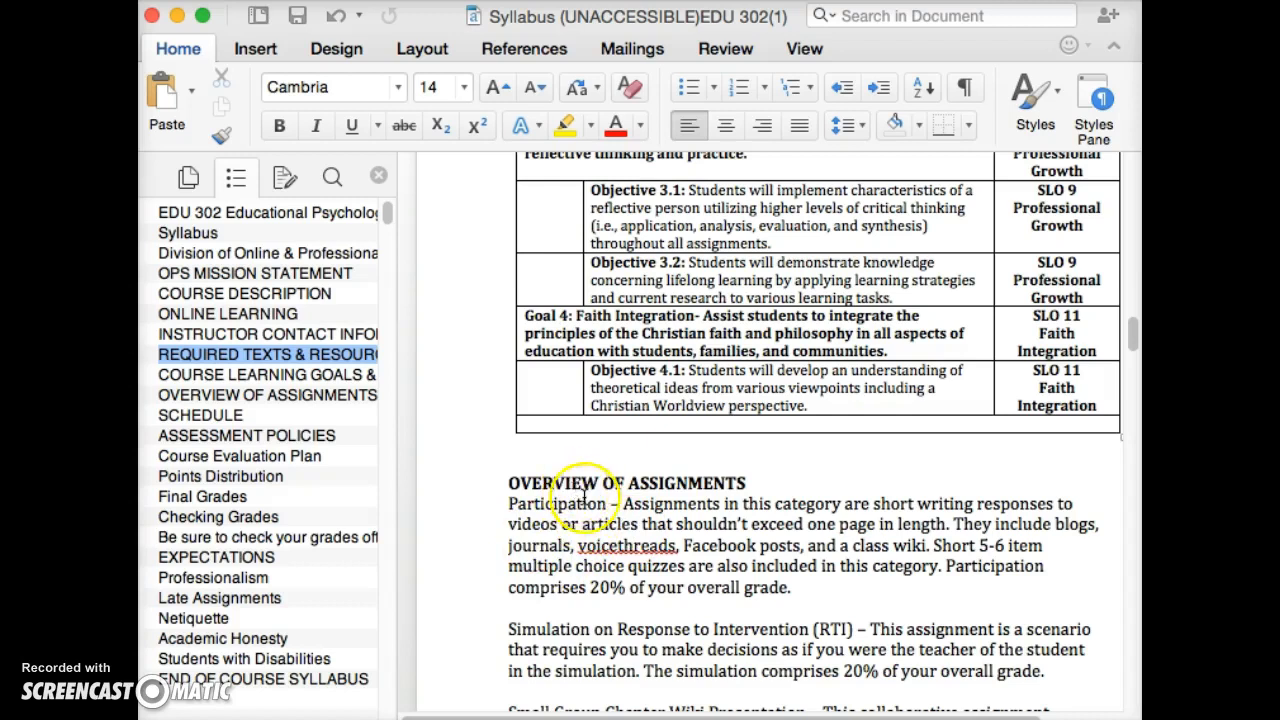
{"action": "scroll", "scroll_direction": "down", "scroll_amount": 3}
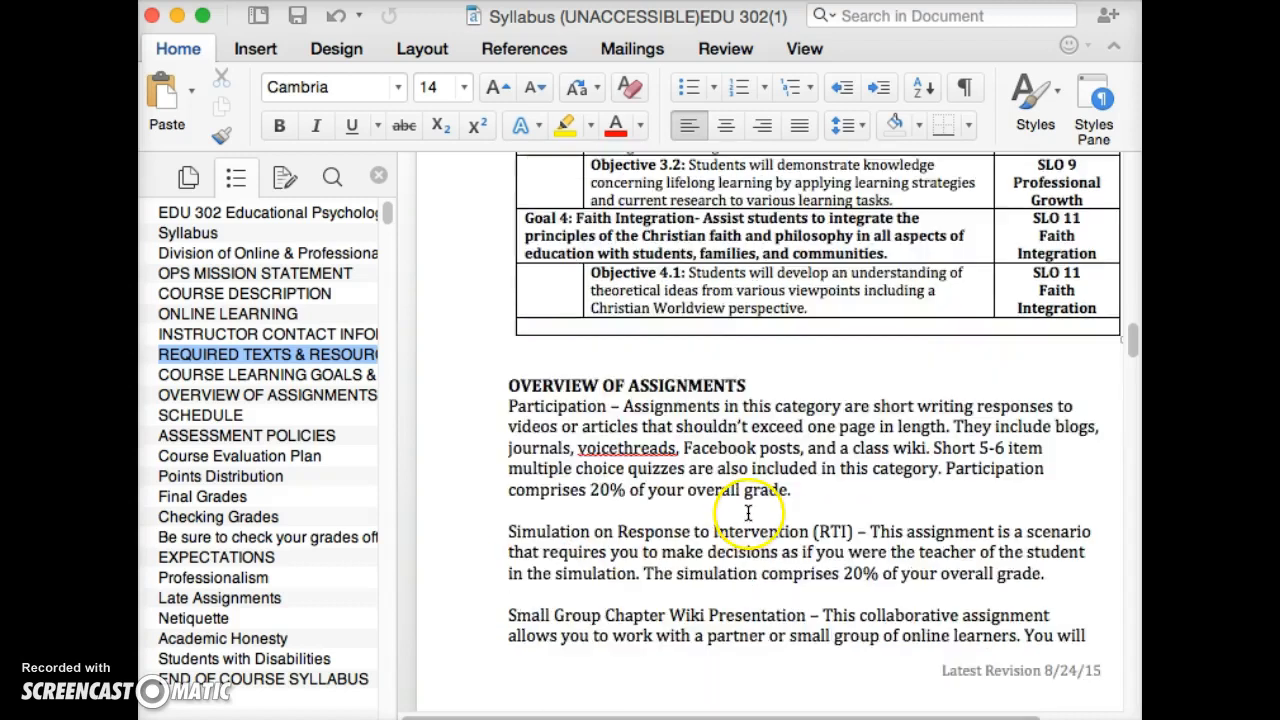
{"action": "scroll", "scroll_direction": "down", "scroll_amount": 3}
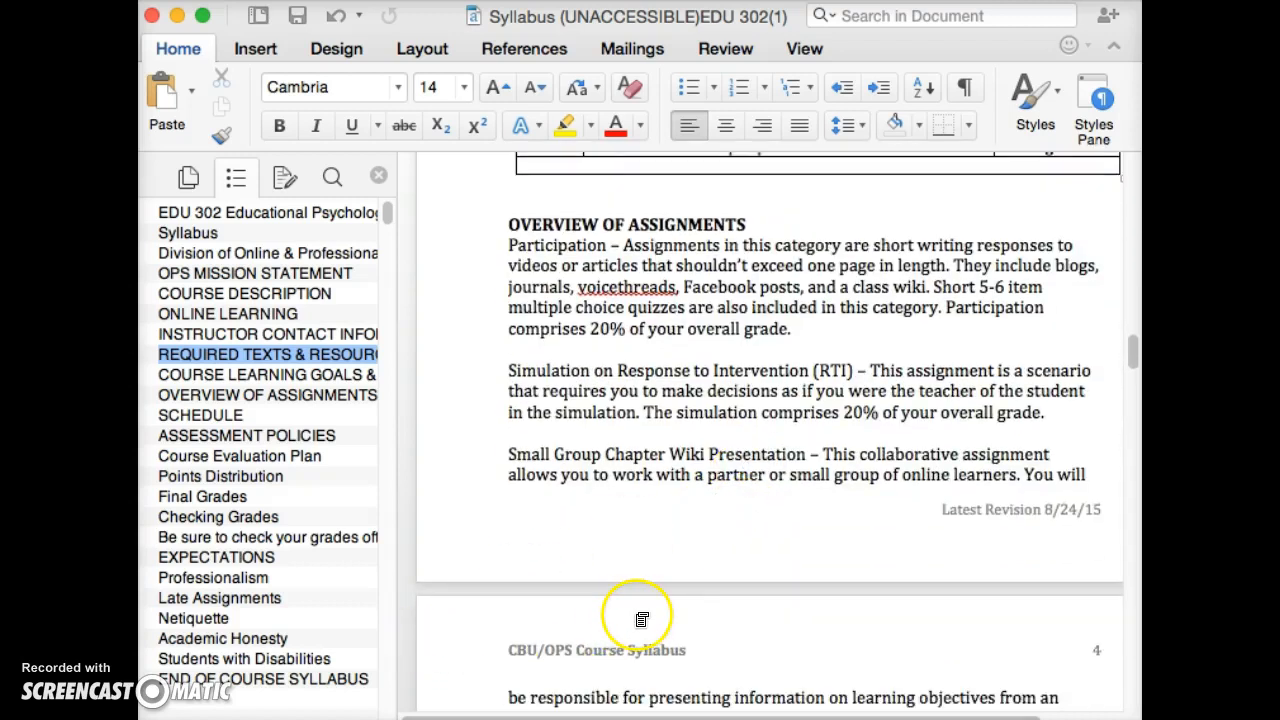